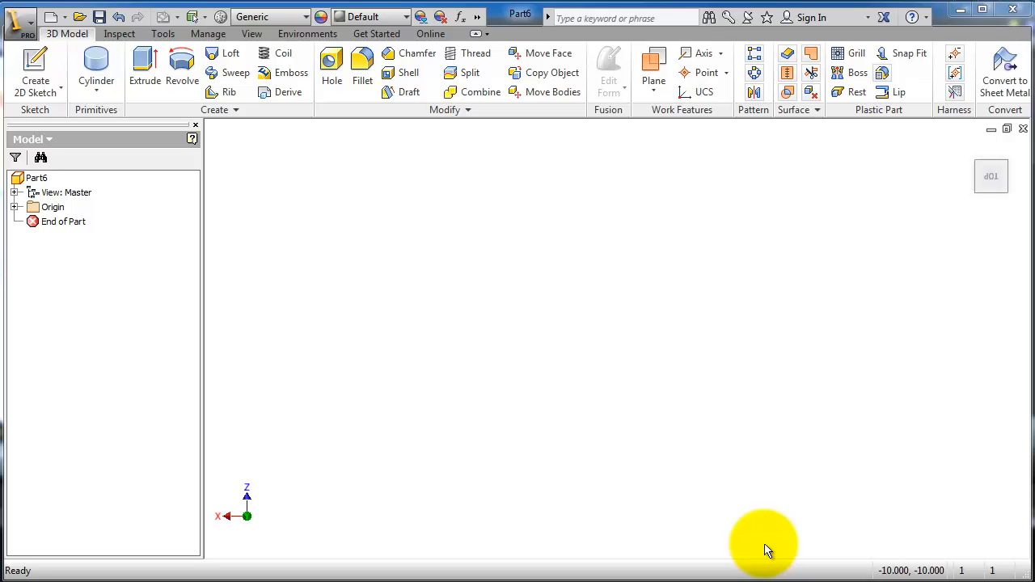
mouse_move(469, 71)
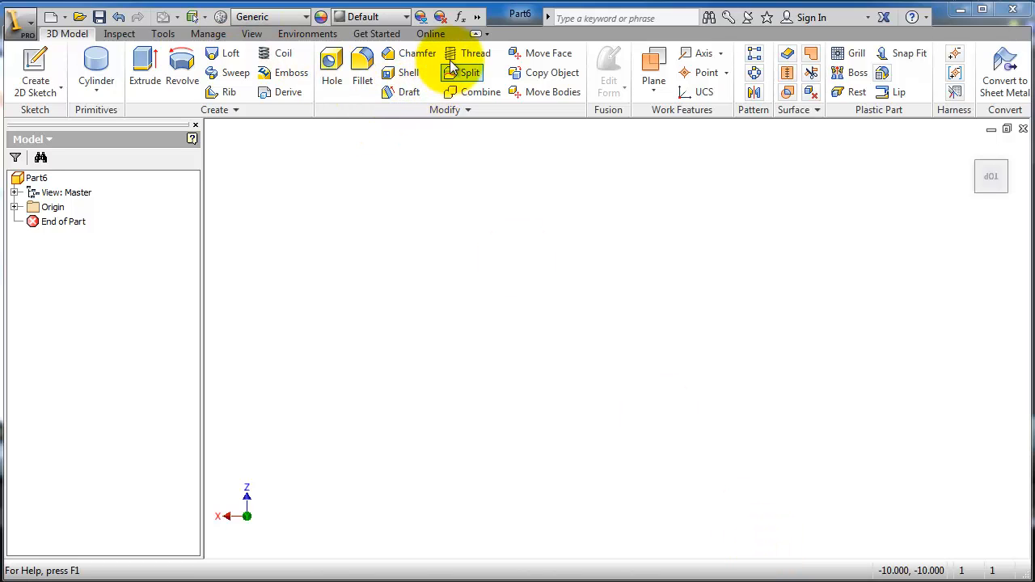
mouse_move(401, 90)
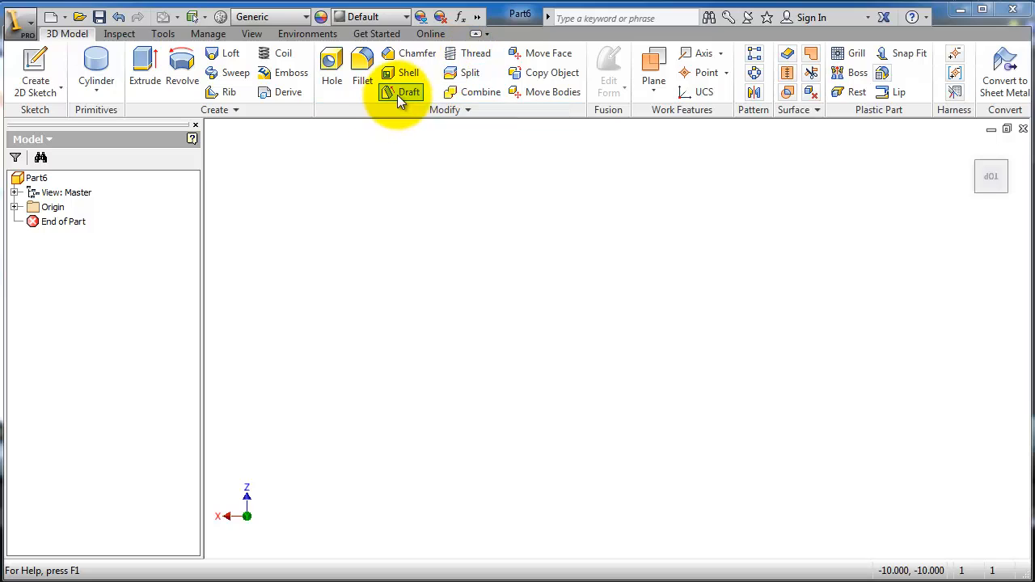
mouse_move(476, 52)
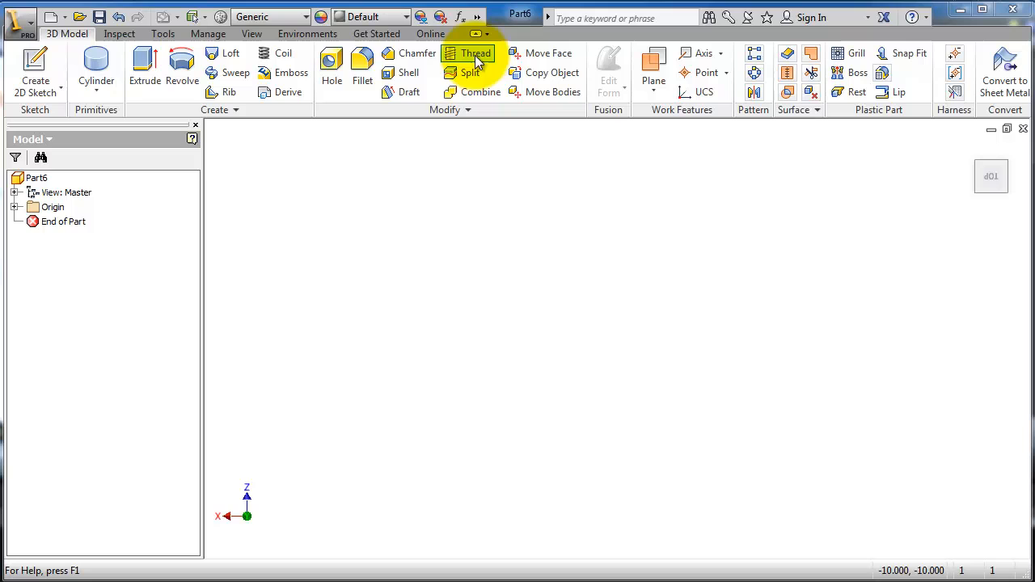
mouse_move(95, 68)
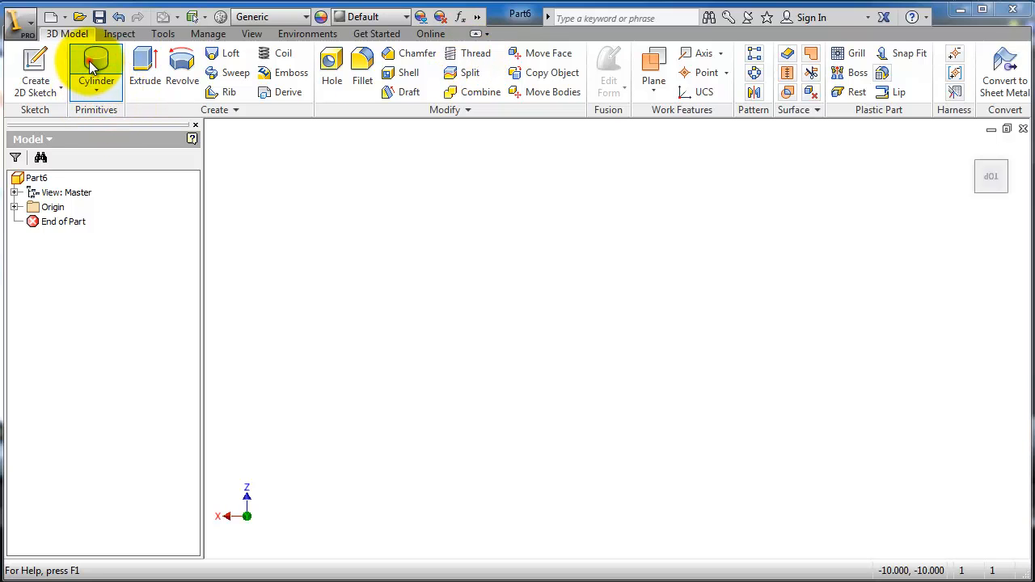
Step: Use the Cylinder primitive to extrude a 20 mm circle on the origin into a solid shaft
left_click(95, 67)
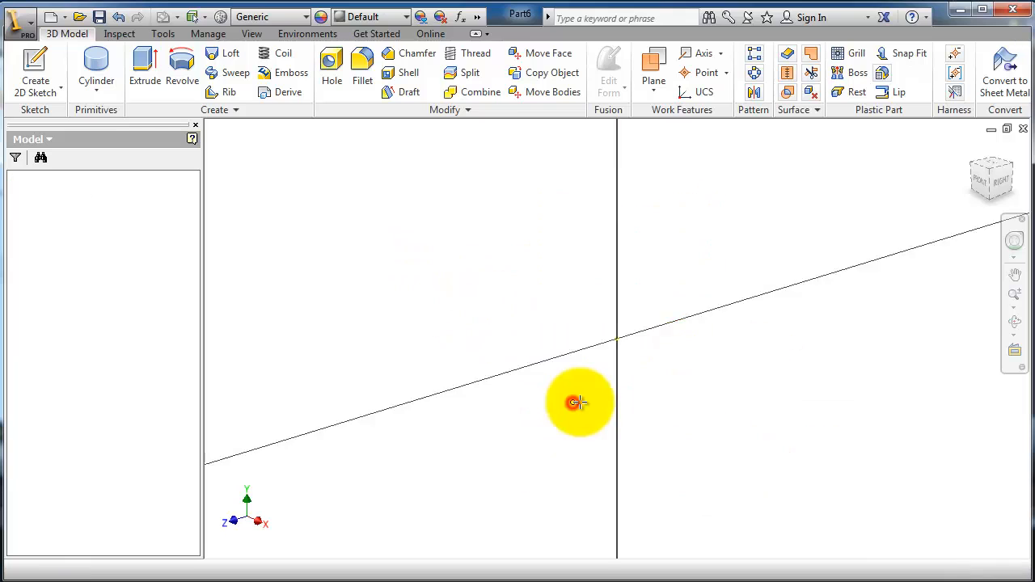
left_click(579, 401)
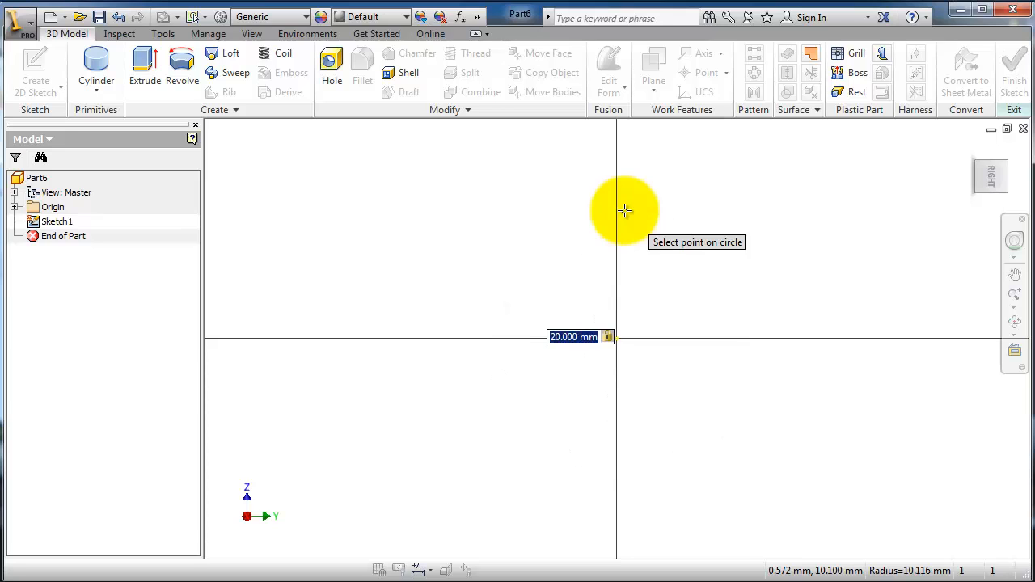
left_click(146, 68)
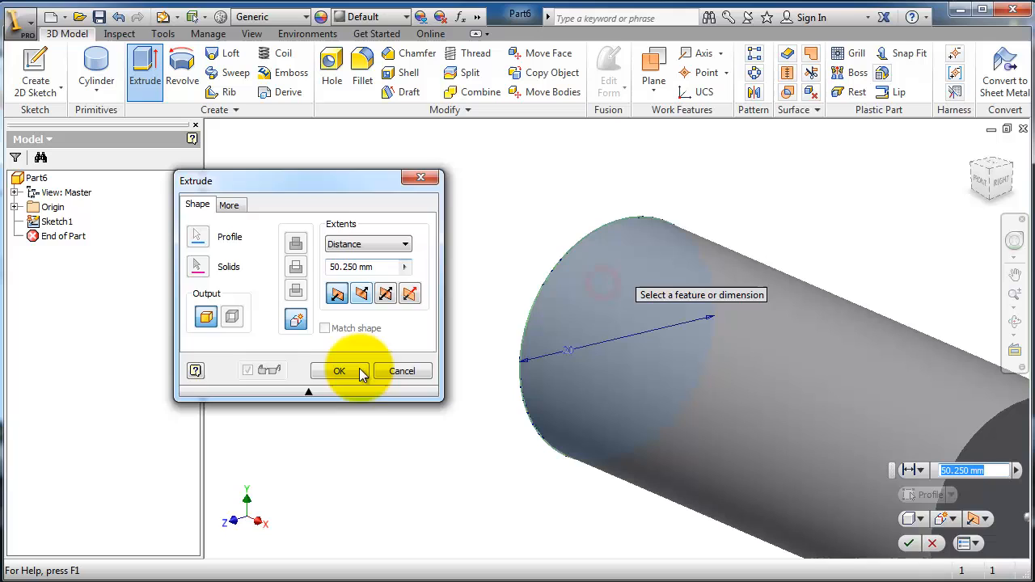
left_click(340, 370)
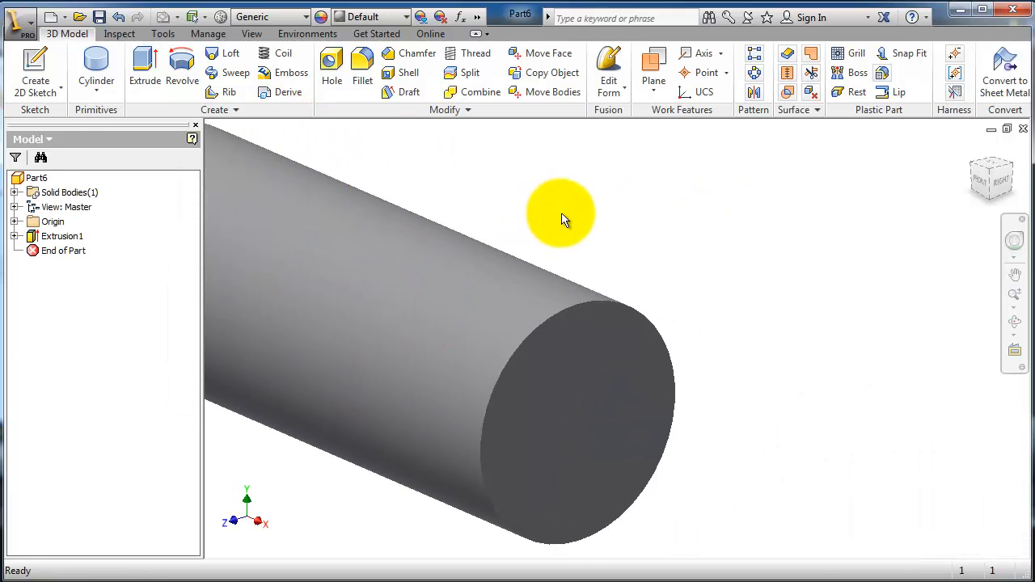
left_click(614, 364)
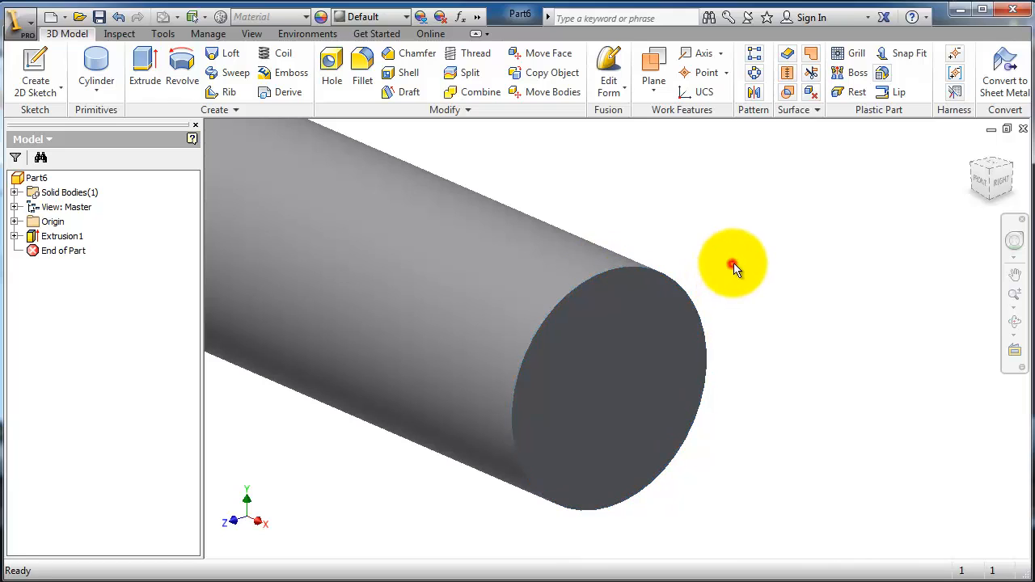
Step: Apply a 2 mm chamfer to the circular edge at the shaft's end
left_click(655, 278)
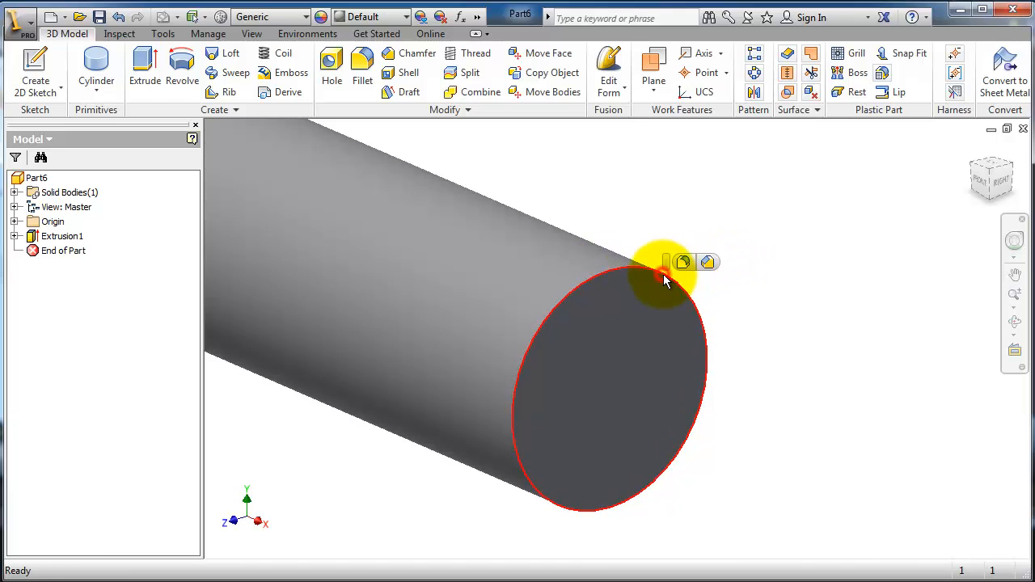
mouse_move(710, 262)
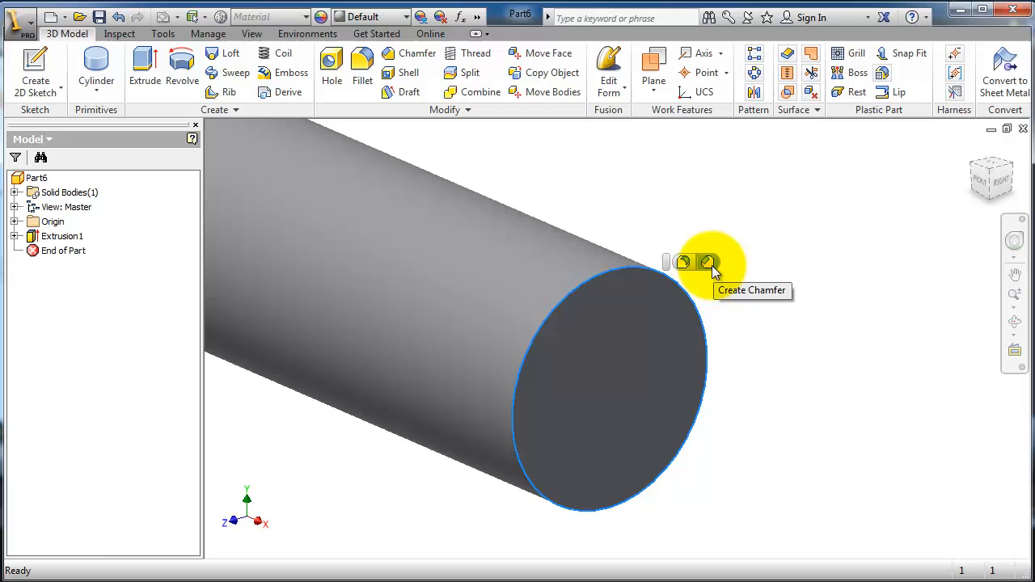
left_click(708, 262)
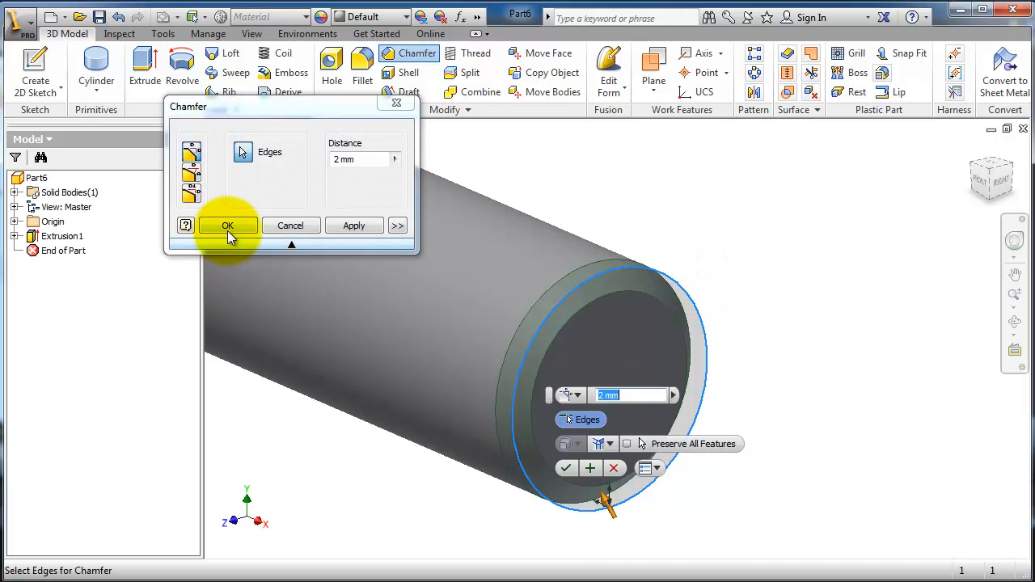
left_click(227, 227)
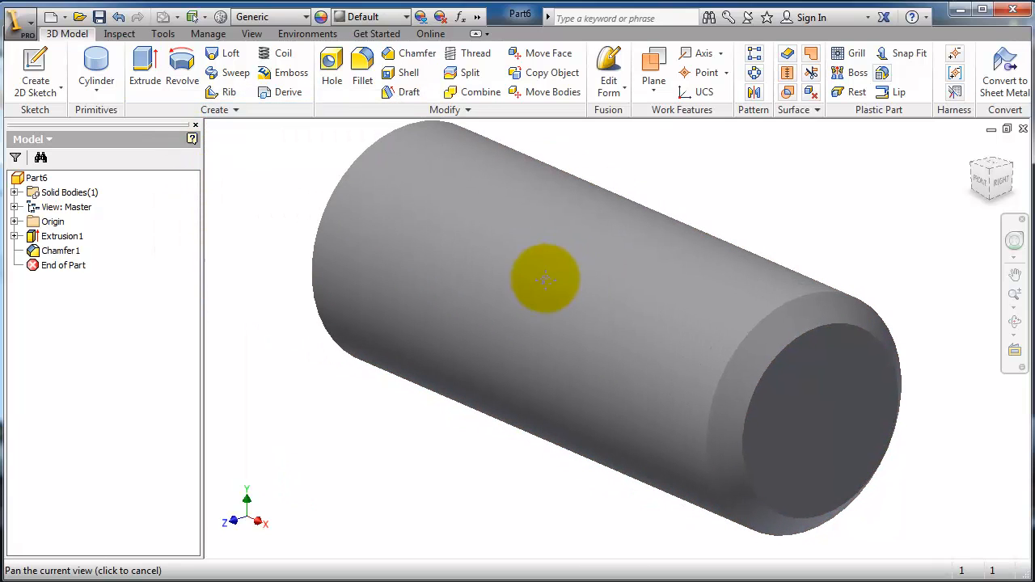
left_click_drag(542, 278, 752, 291)
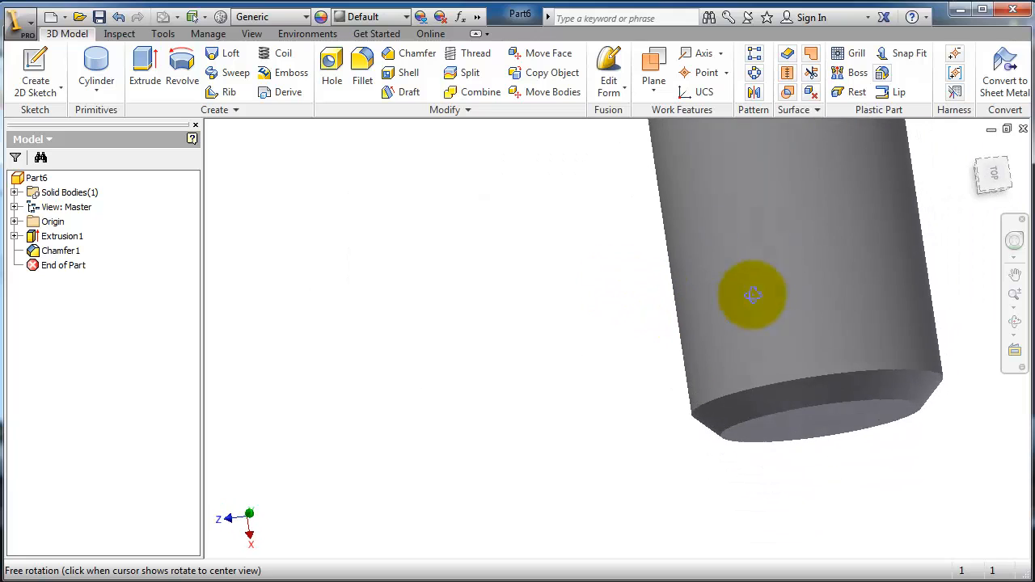
Step: Orbit the shaft to inspect the chamfered end from several angles
left_click_drag(752, 295, 744, 202)
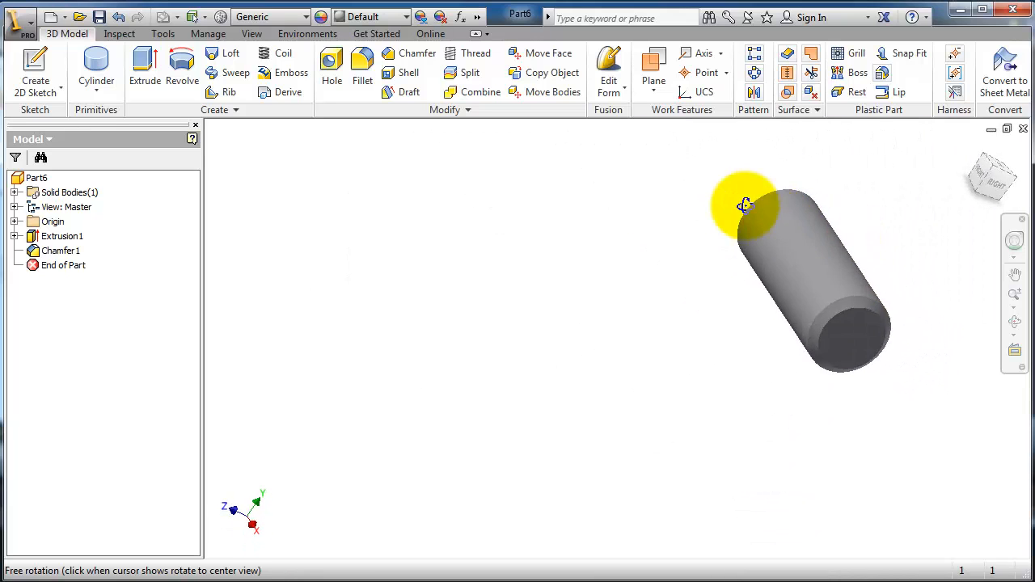
left_click_drag(742, 203, 737, 152)
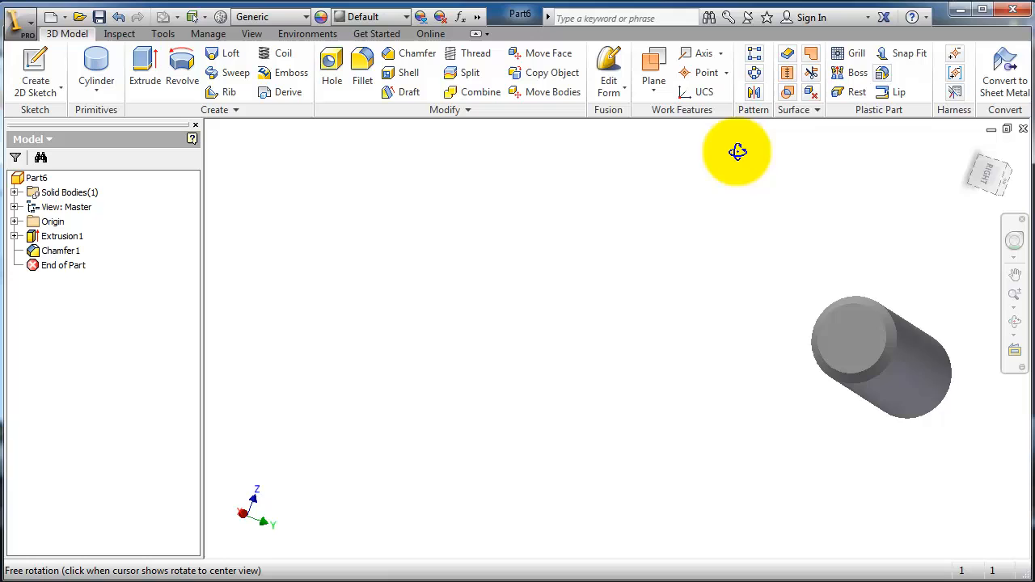
left_click_drag(737, 152, 815, 279)
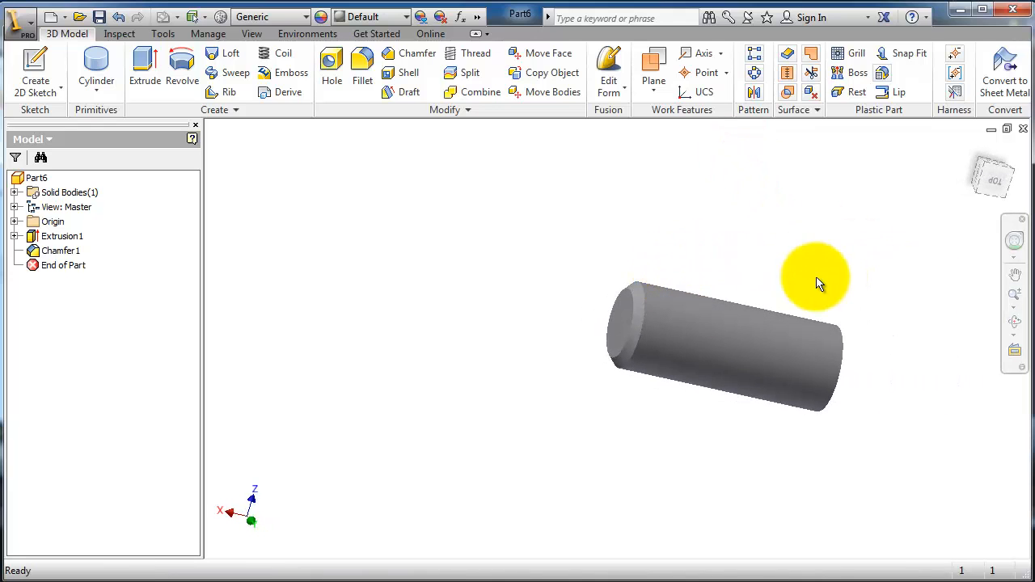
left_click_drag(817, 283, 607, 275)
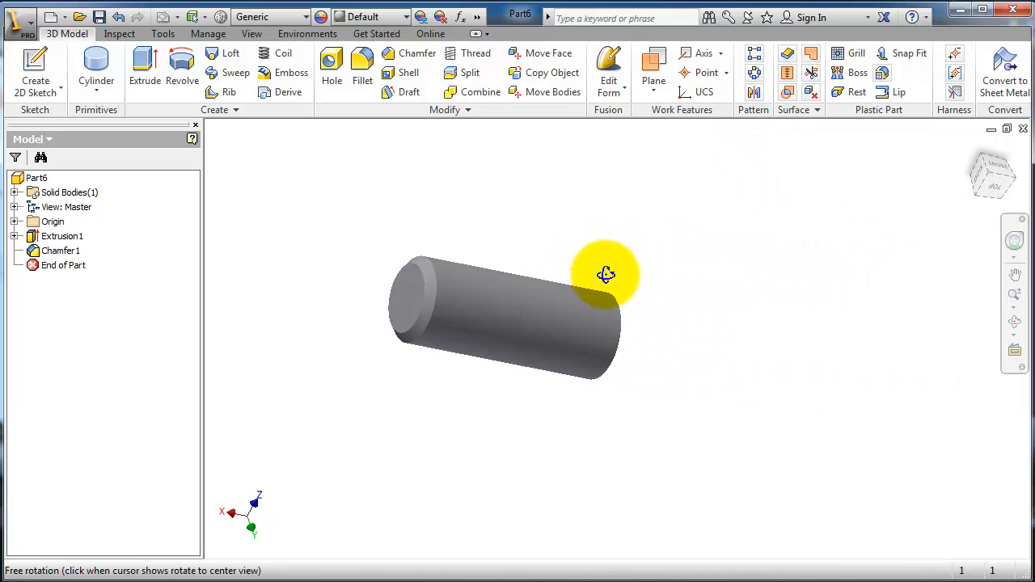
left_click_drag(607, 275, 590, 259)
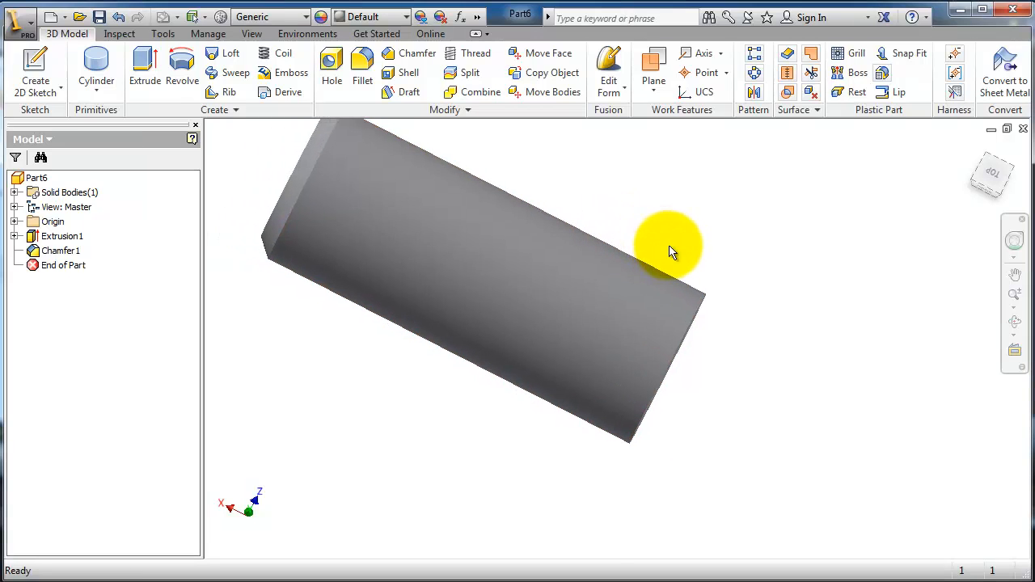
left_click_drag(671, 245, 525, 194)
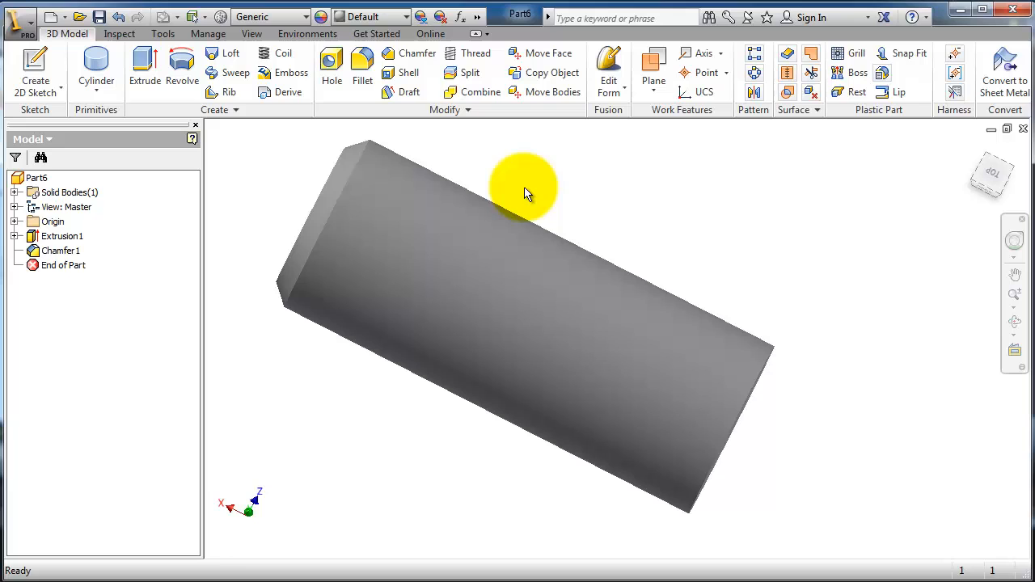
mouse_move(476, 51)
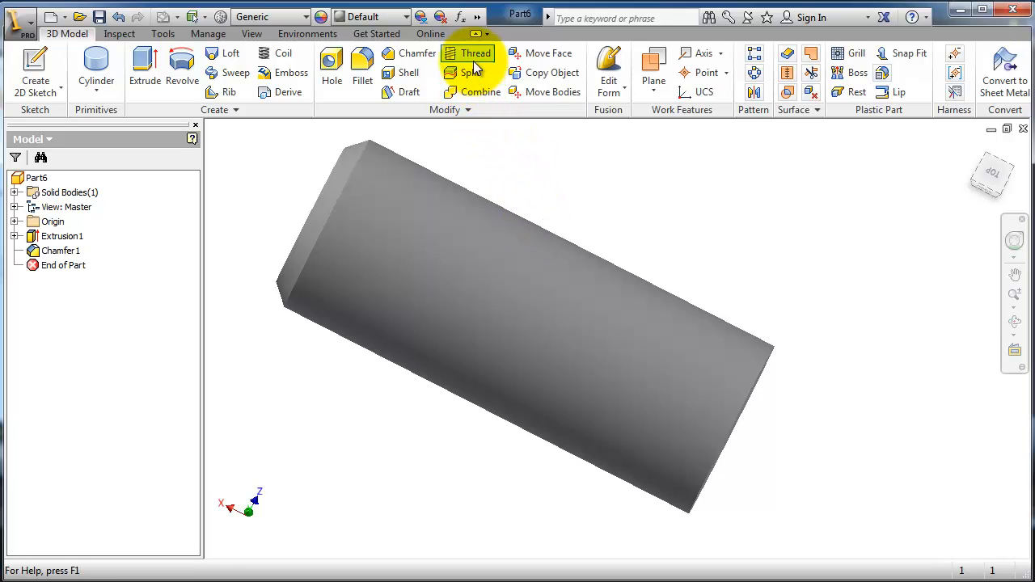
mouse_move(477, 52)
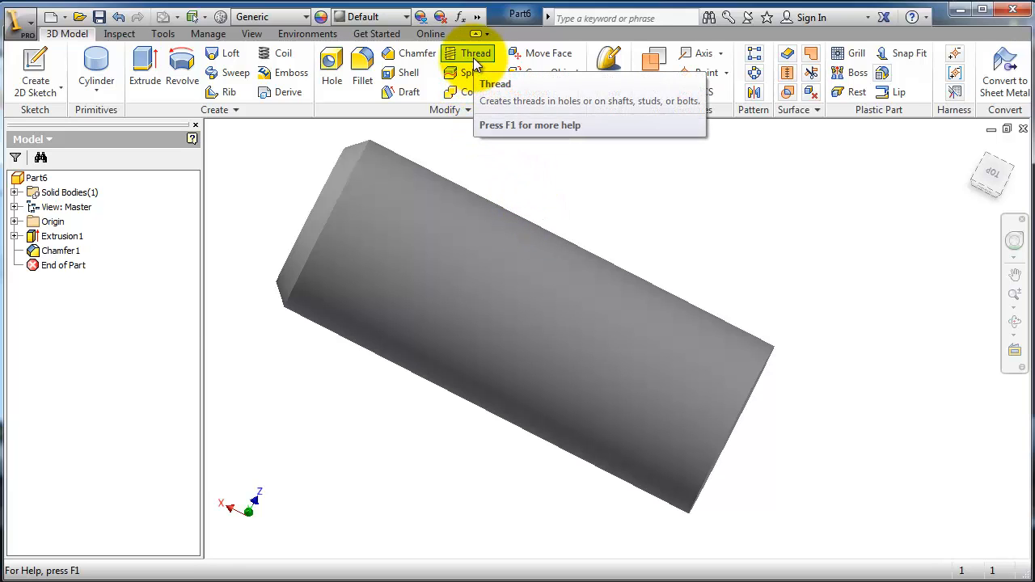
Step: Start a thread feature and pick the shaft's cylindrical face to thread
left_click(477, 52)
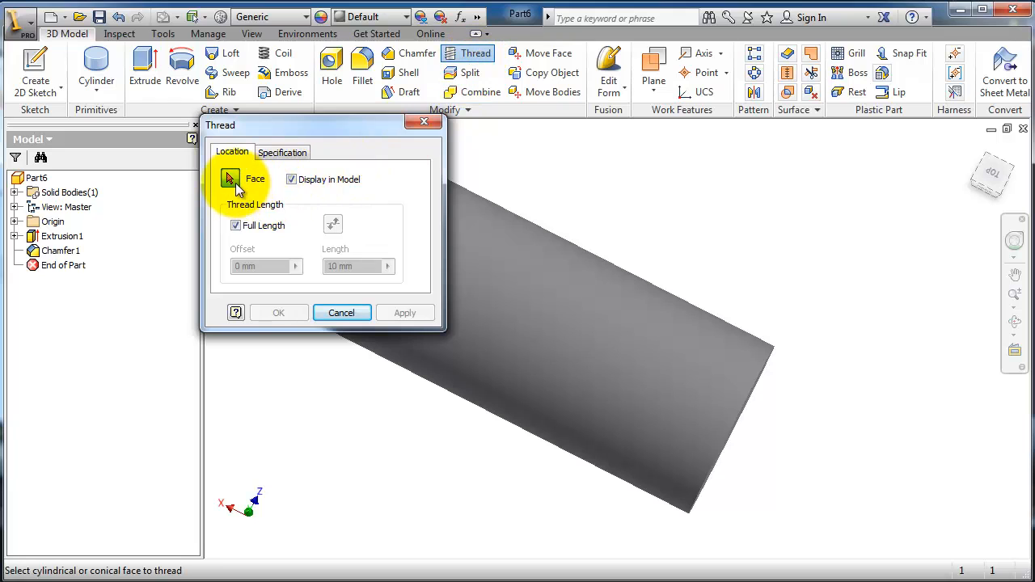
left_click_drag(316, 125, 178, 165)
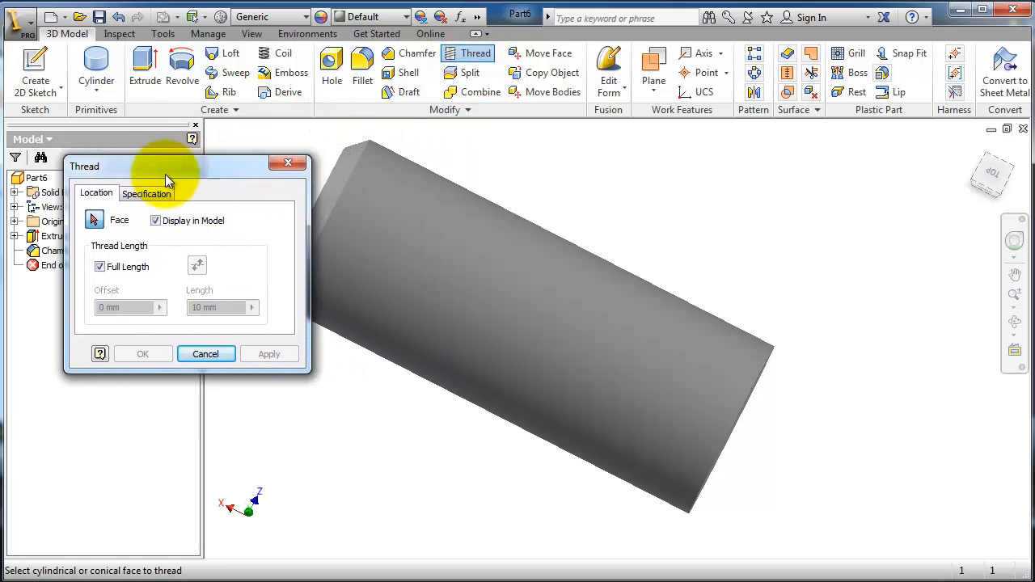
left_click(469, 299)
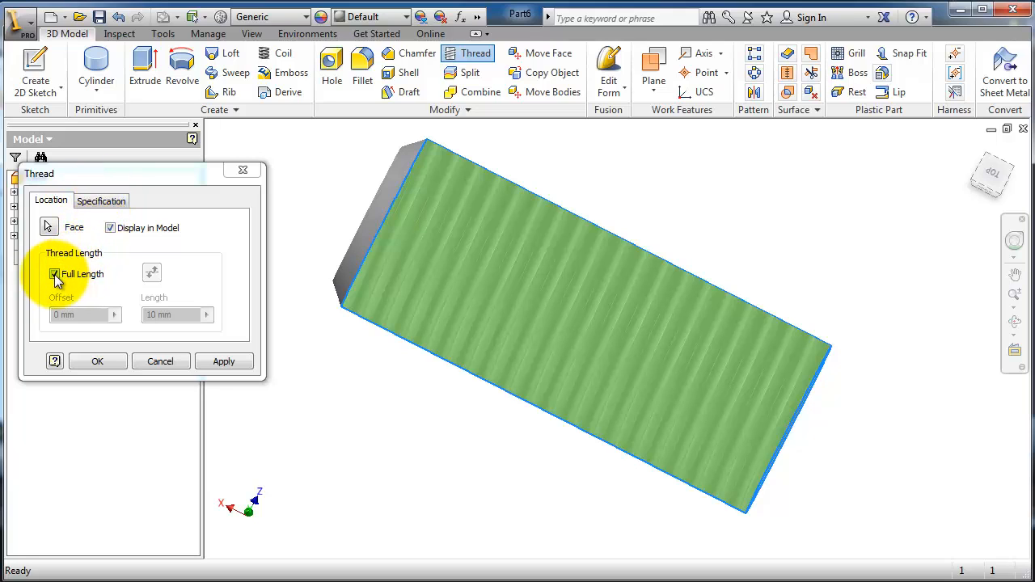
Step: Turn off Full Length and set the thread length to 30 mm with a 20 mm offset
left_click(55, 273)
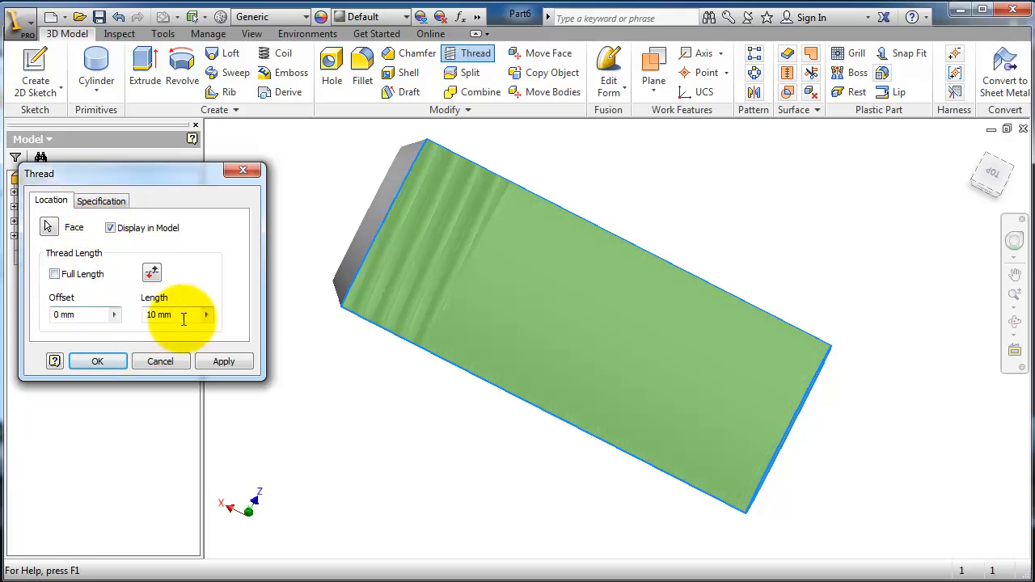
triple_click(159, 314)
type("20")
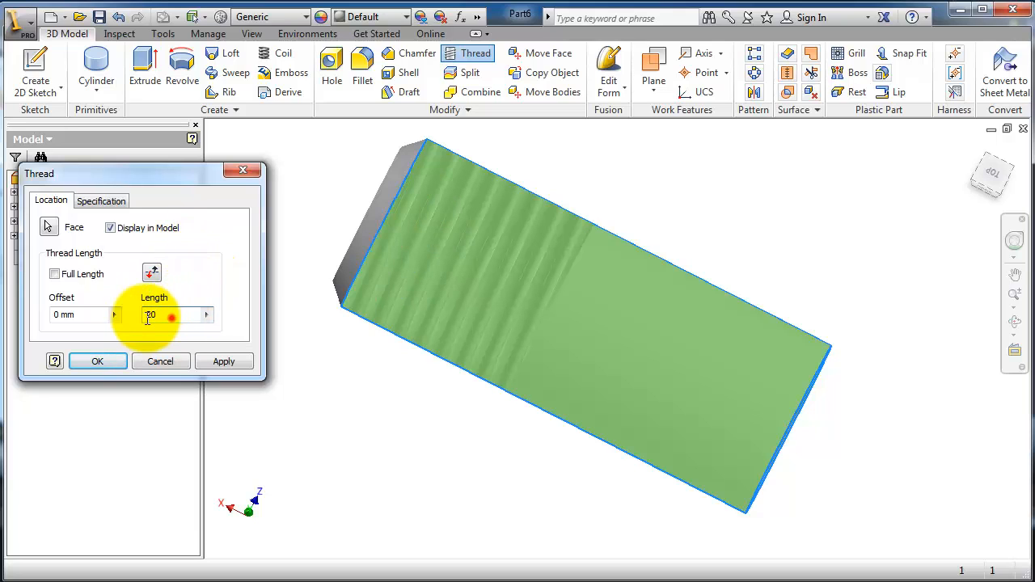
type("30")
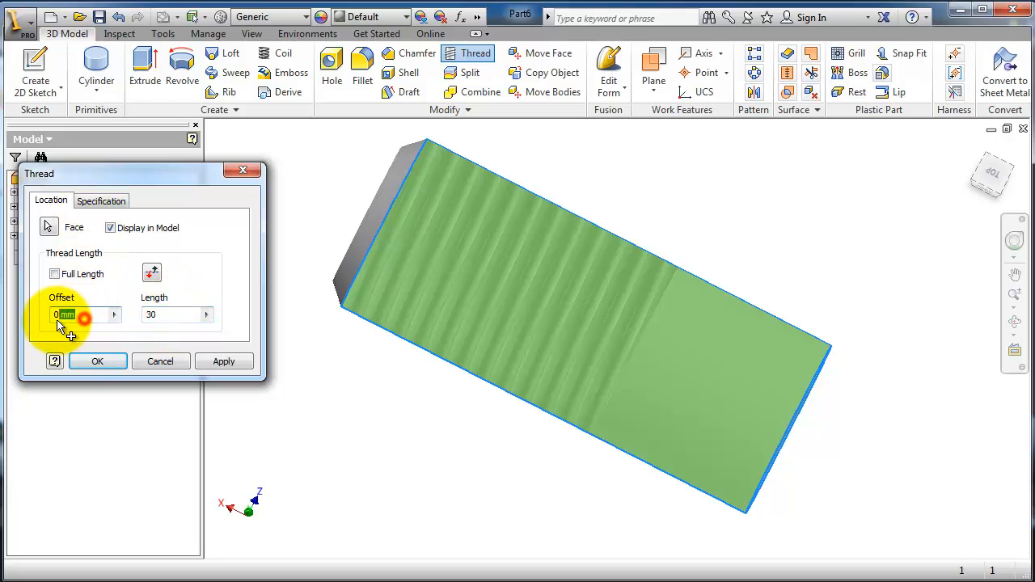
type("2")
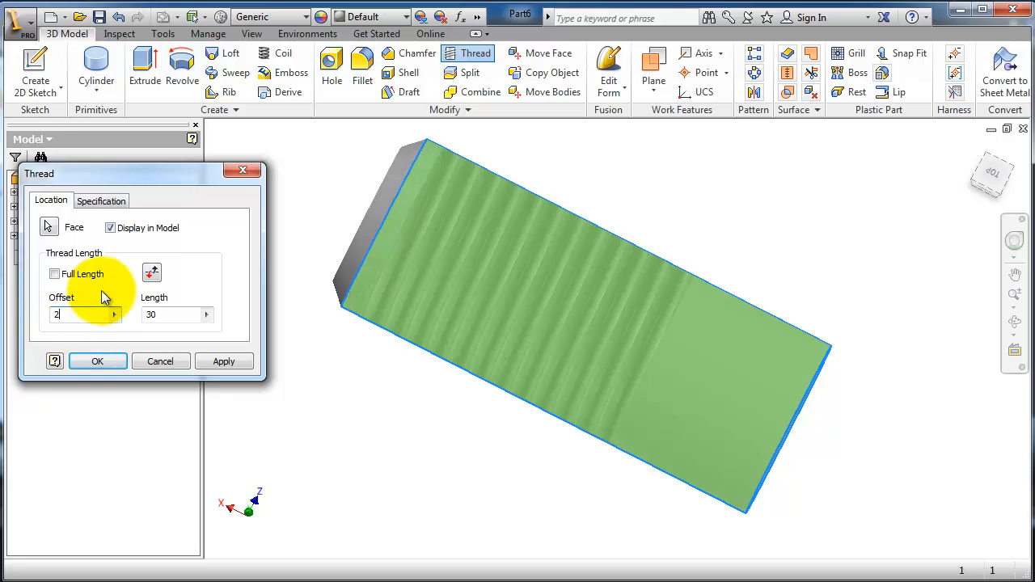
type("20")
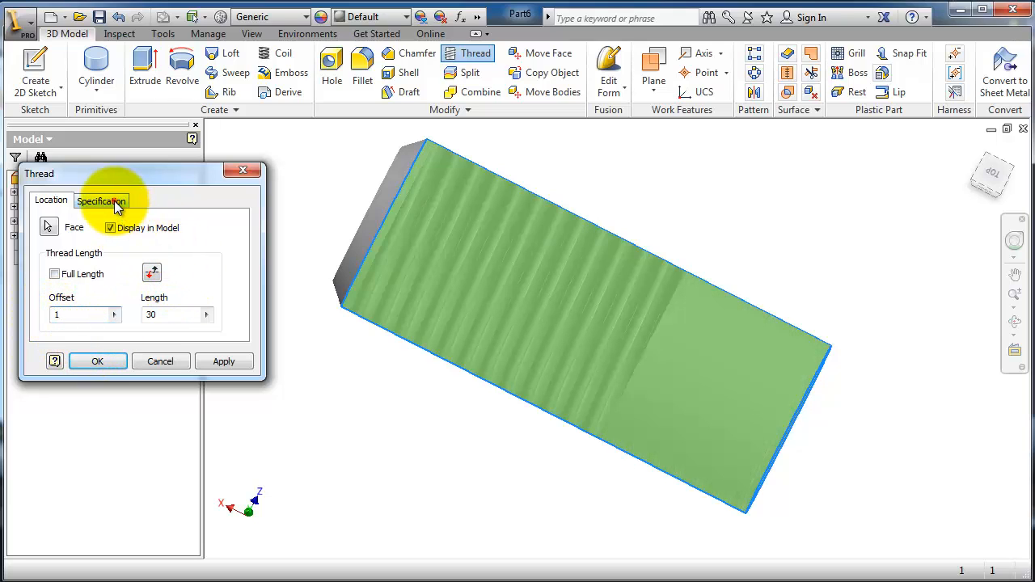
Step: Specify an ISO Metric profile thread, size M20x2.5, right hand
left_click(101, 201)
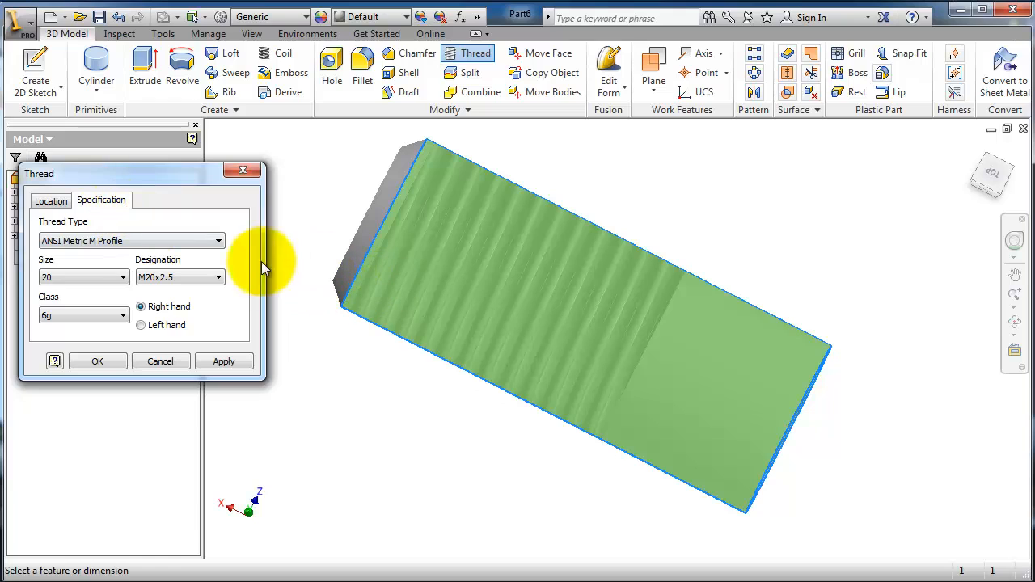
mouse_move(634, 443)
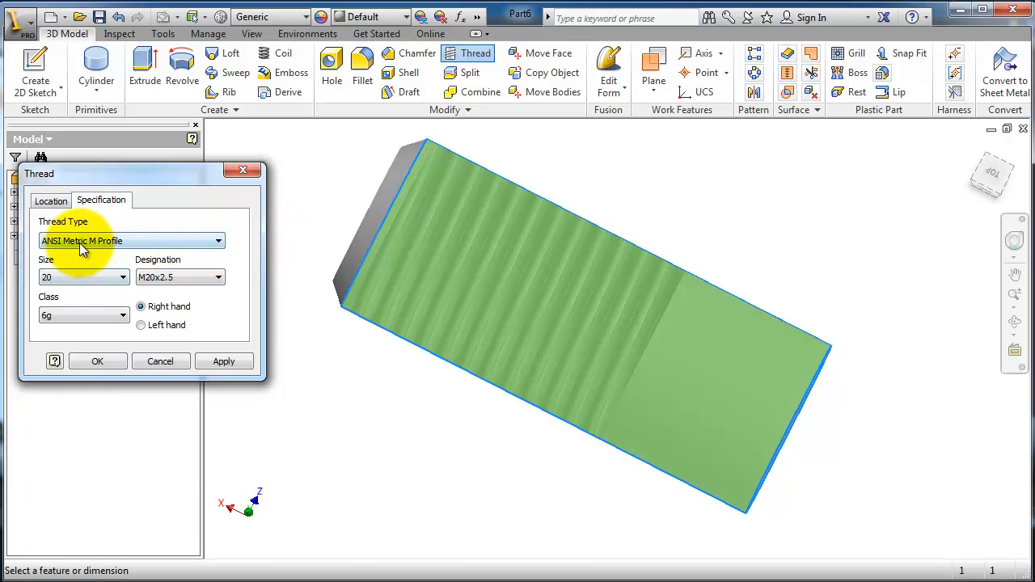
left_click(217, 240)
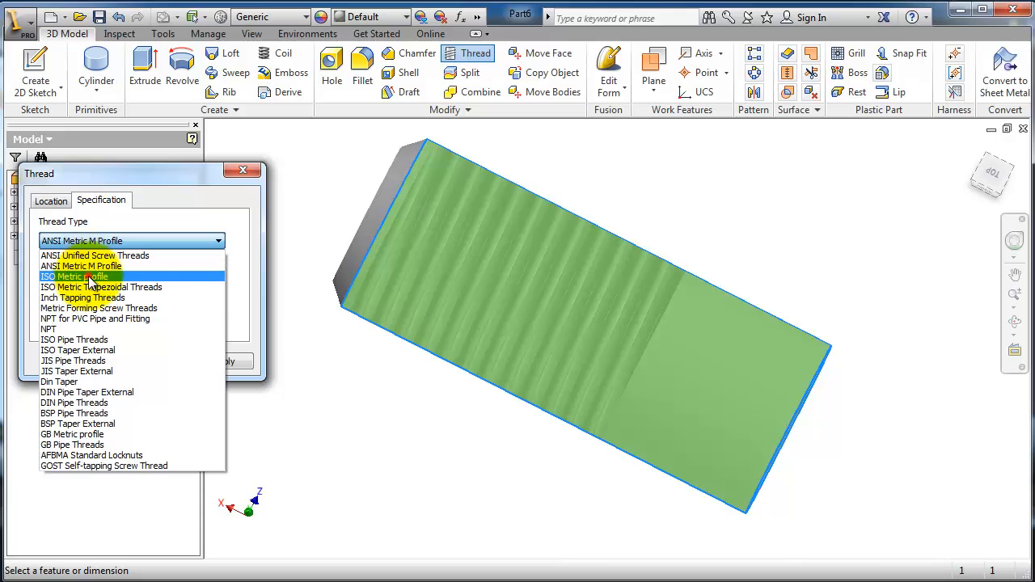
left_click(74, 276)
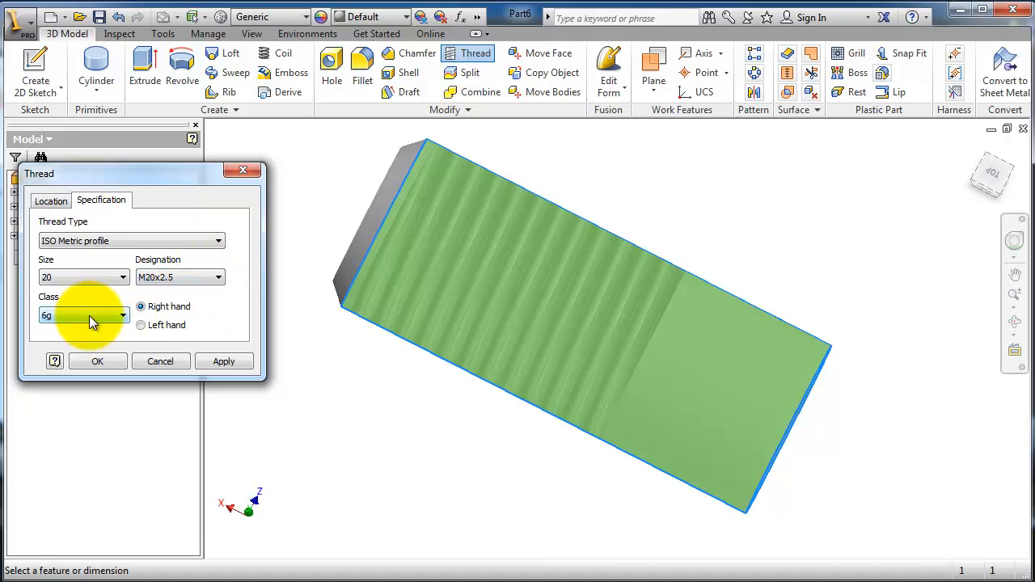
left_click(123, 315)
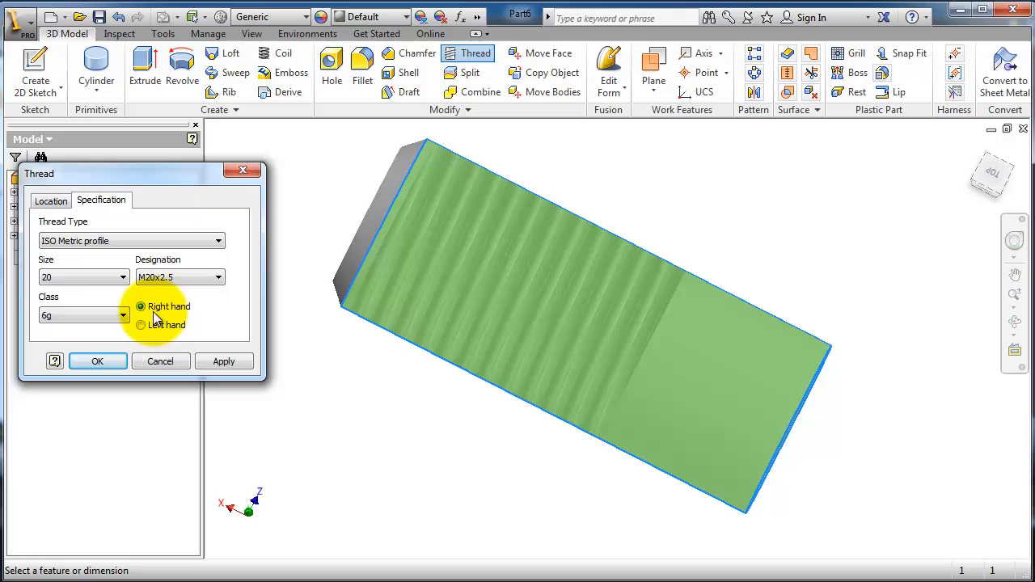
left_click(140, 323)
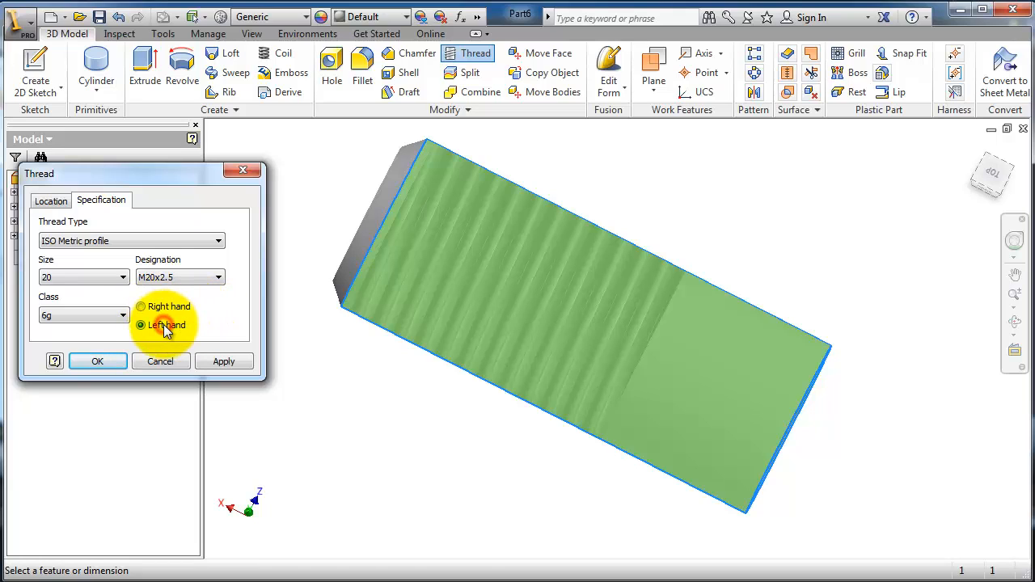
left_click(140, 307)
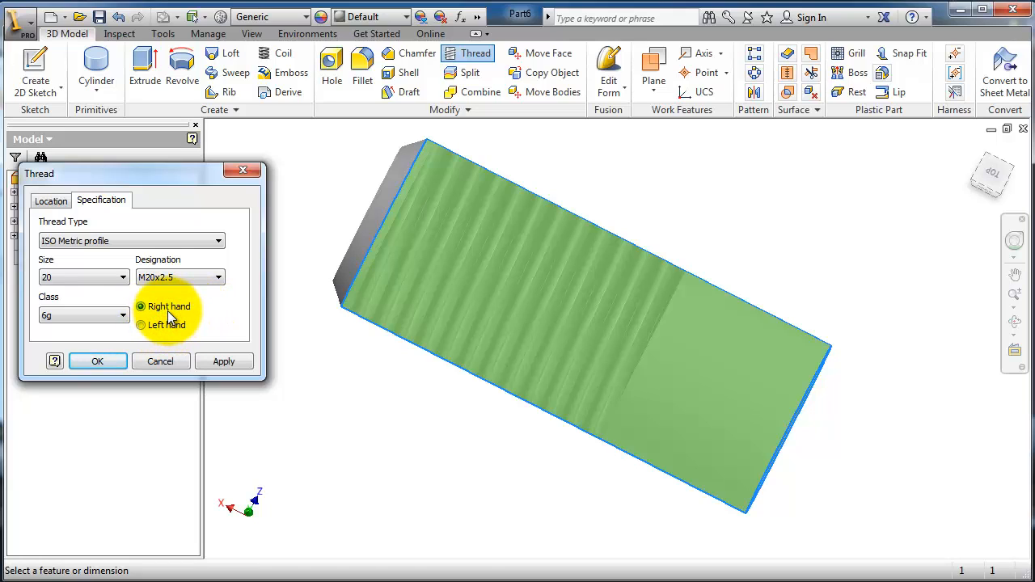
Step: Apply the thread to the shaft and finish the Thread feature
left_click(223, 363)
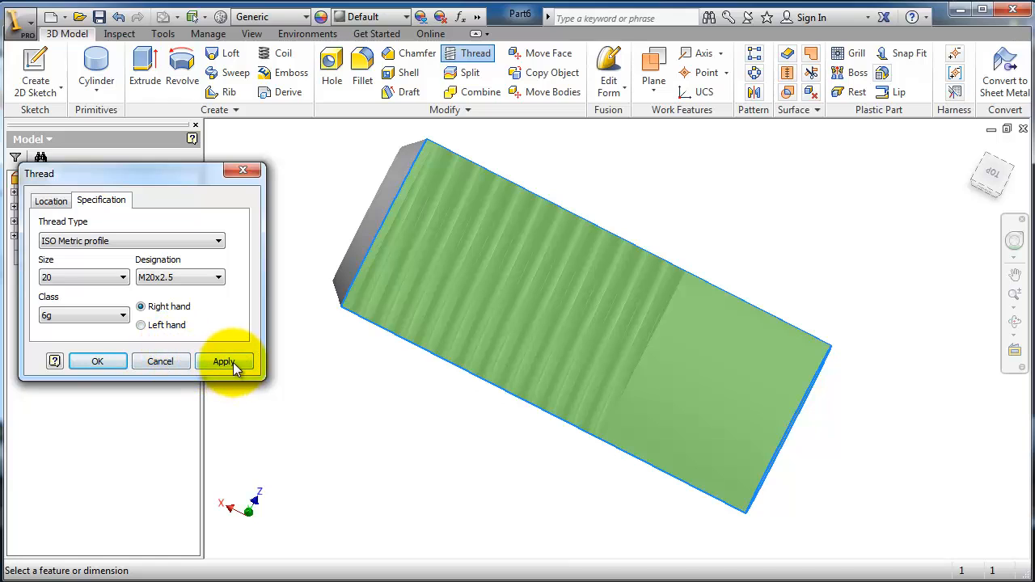
left_click(224, 362)
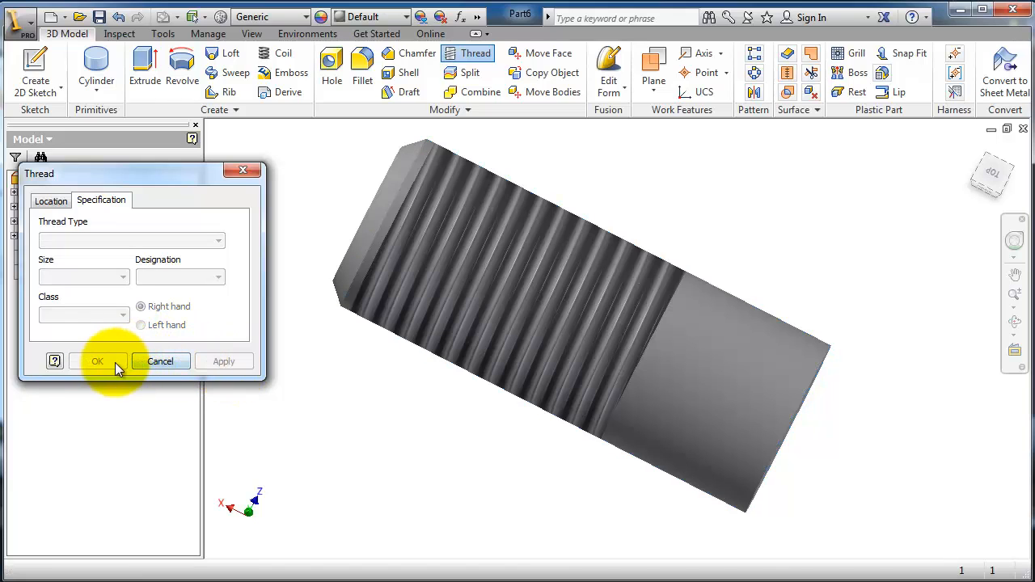
left_click(97, 360)
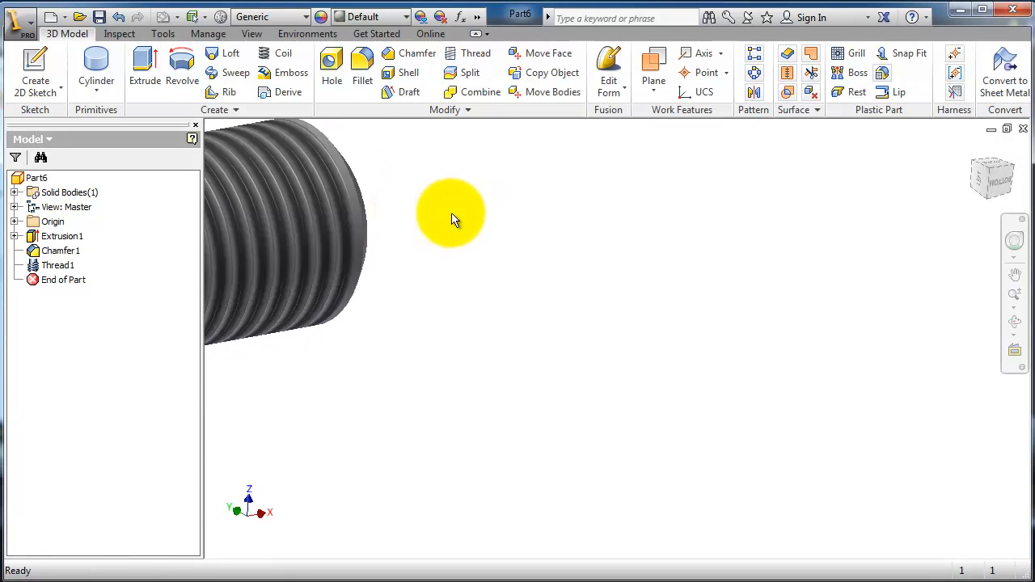
left_click_drag(449, 216, 420, 267)
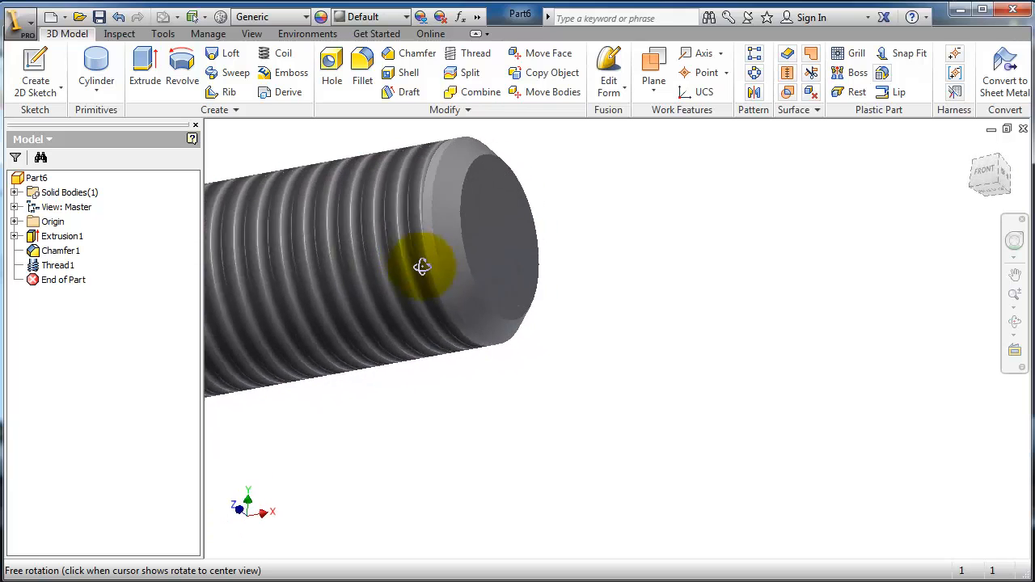
left_click_drag(421, 267, 404, 233)
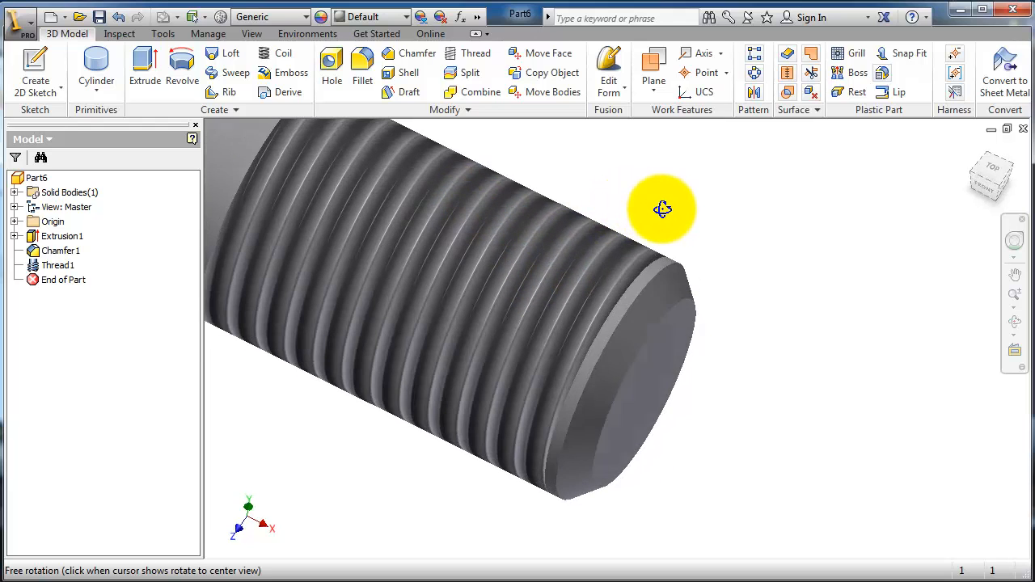
left_click_drag(663, 208, 621, 257)
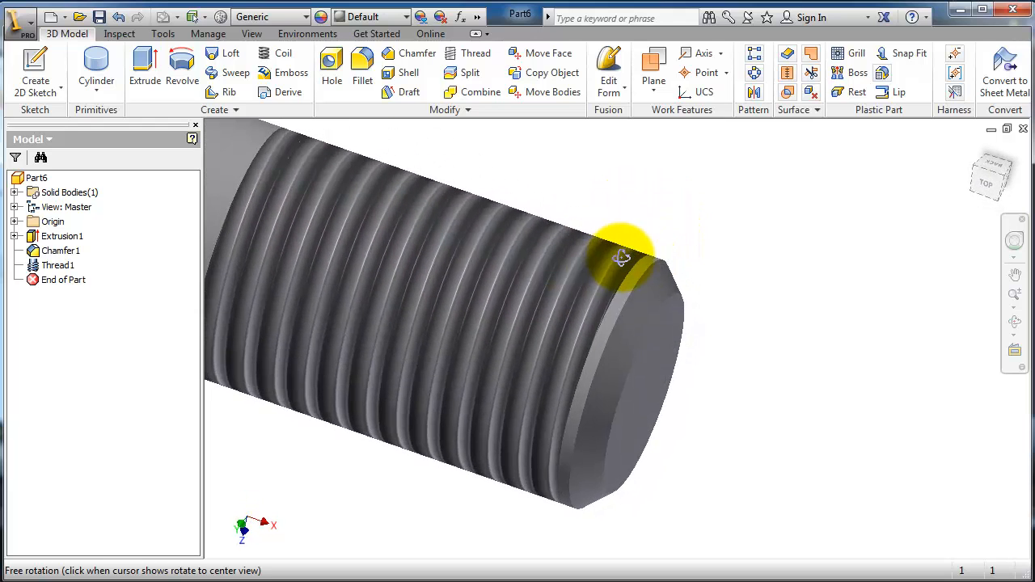
left_click_drag(623, 255, 547, 279)
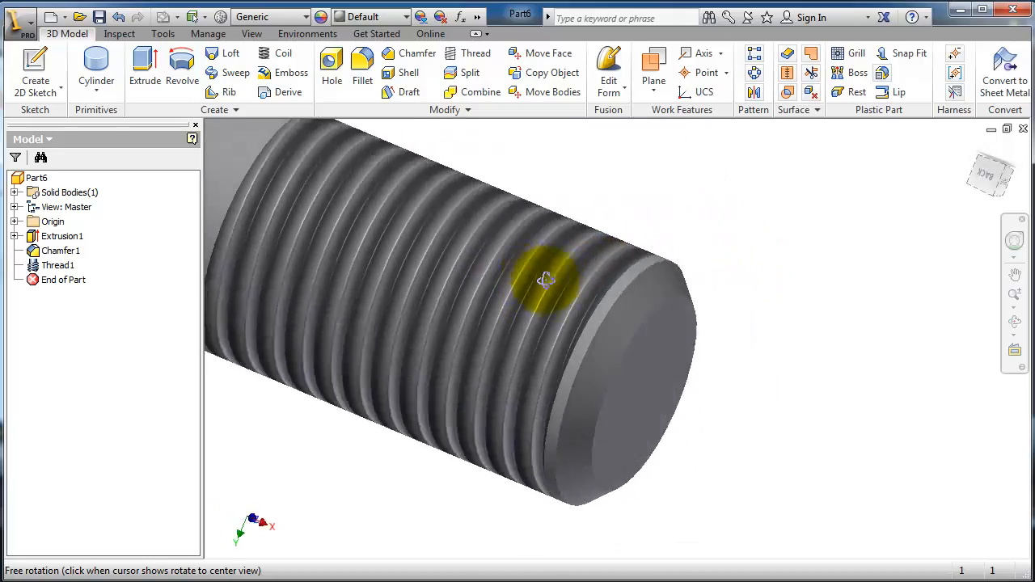
left_click_drag(547, 278, 634, 288)
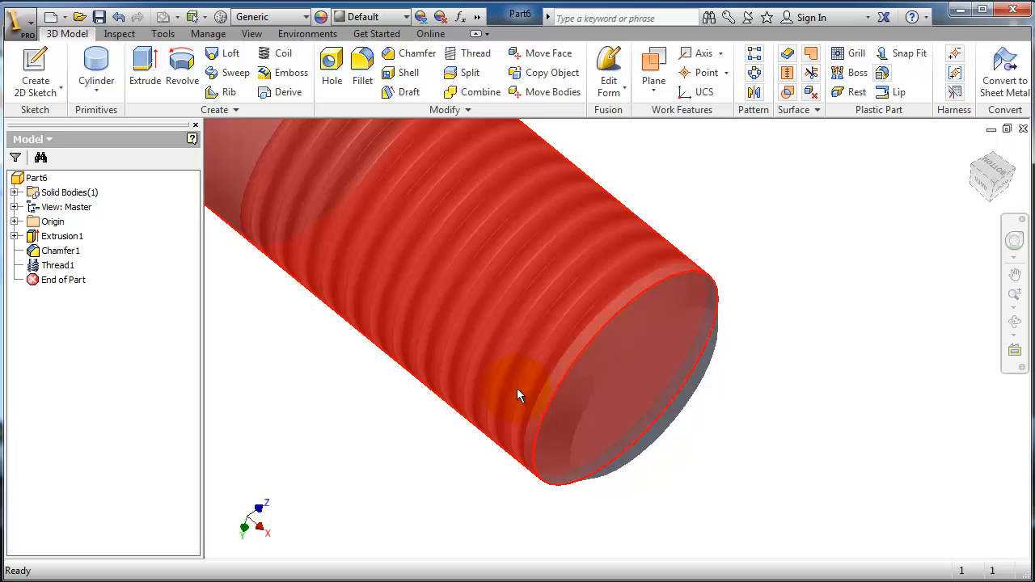
left_click_drag(517, 396, 472, 233)
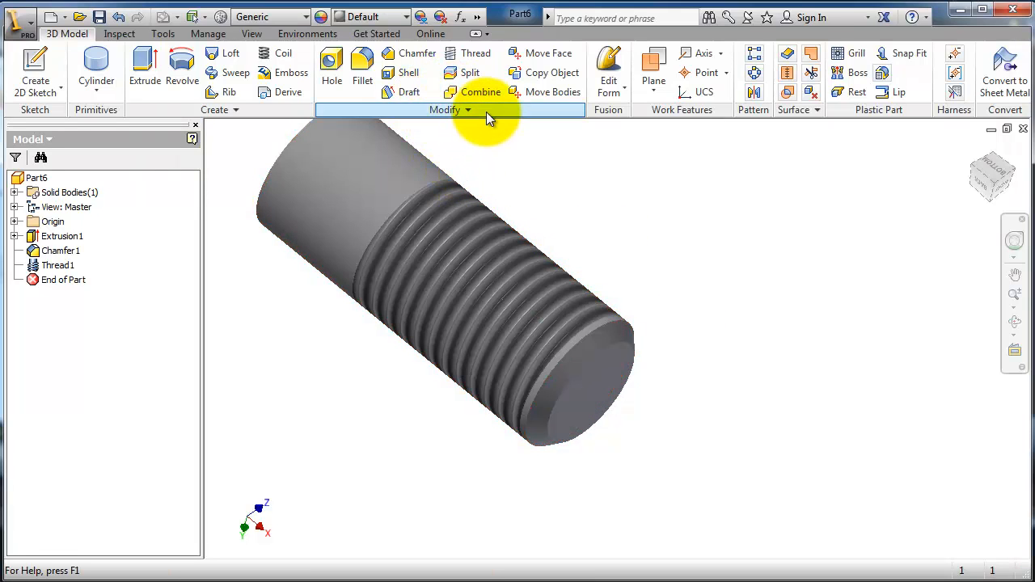
mouse_move(477, 194)
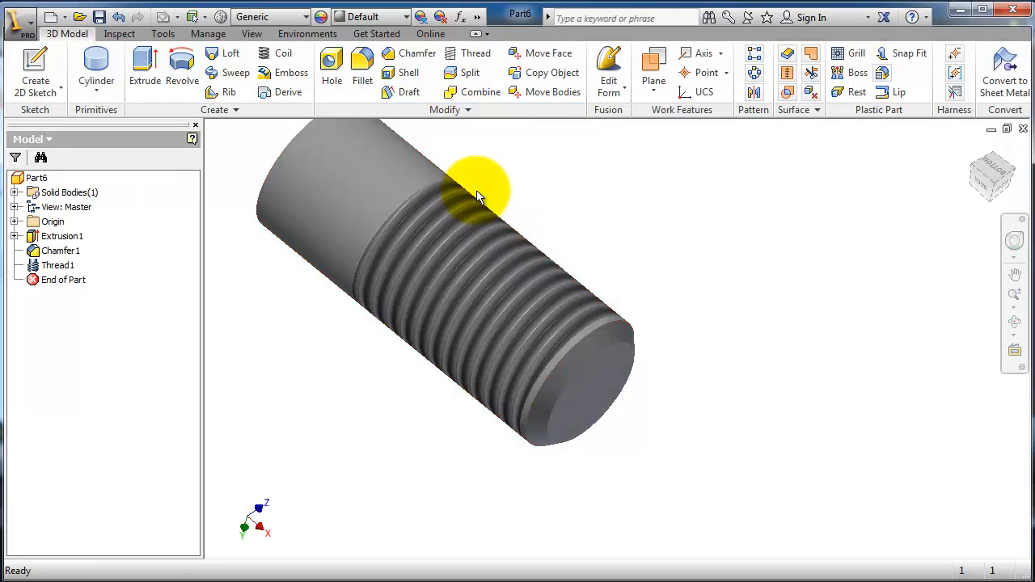